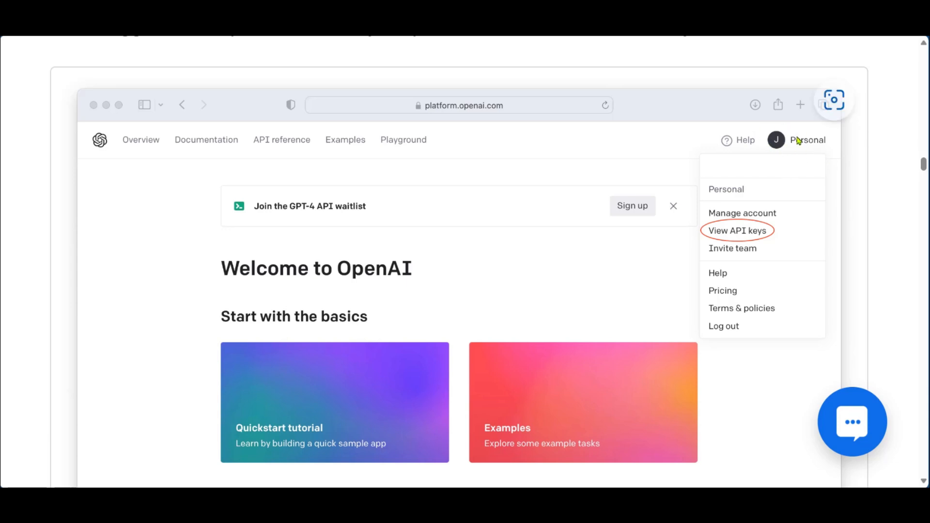
mouse_move(788, 202)
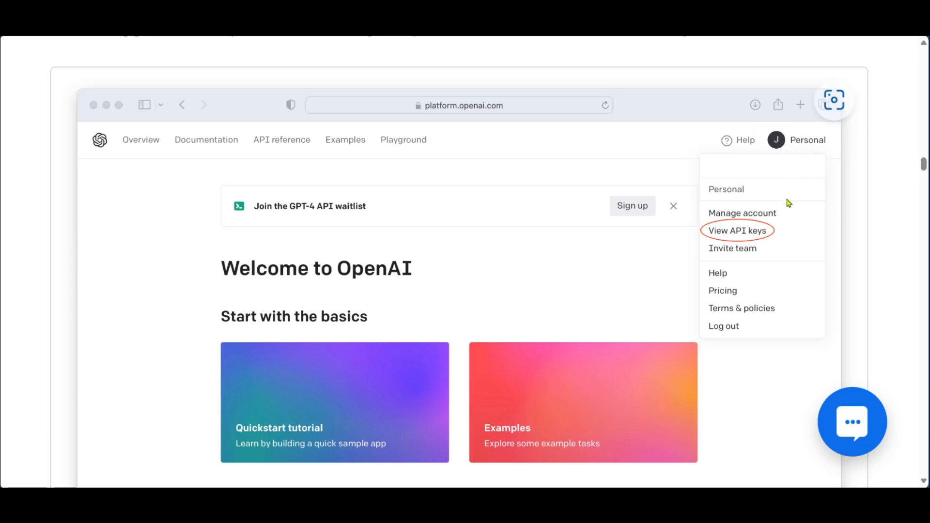
mouse_move(760, 245)
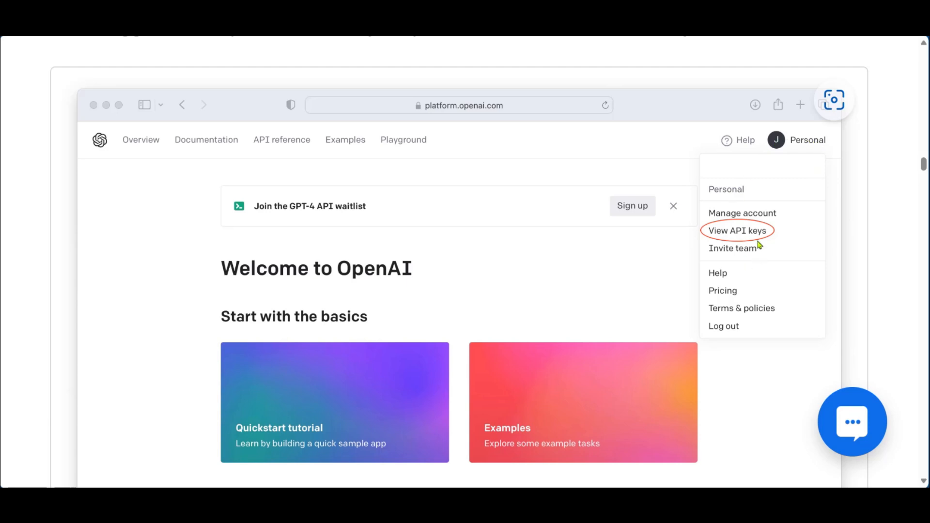
mouse_move(756, 246)
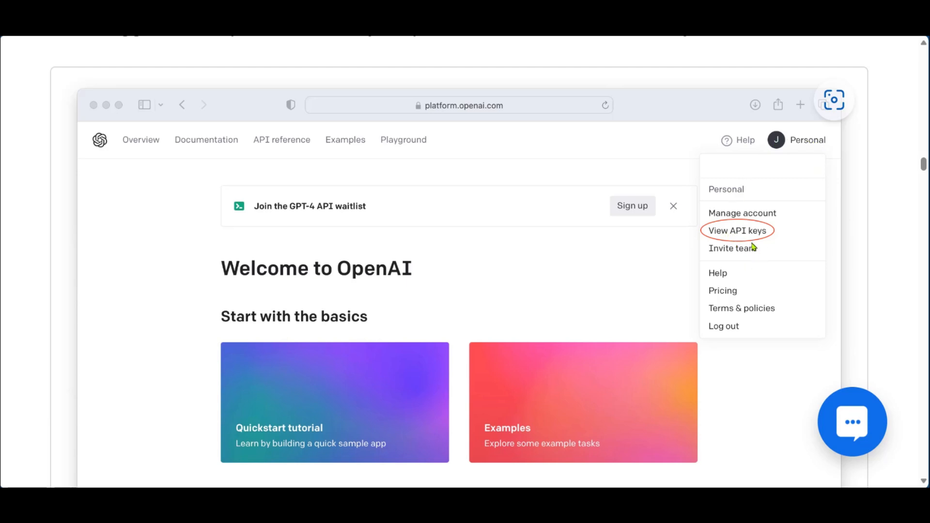
mouse_move(723, 235)
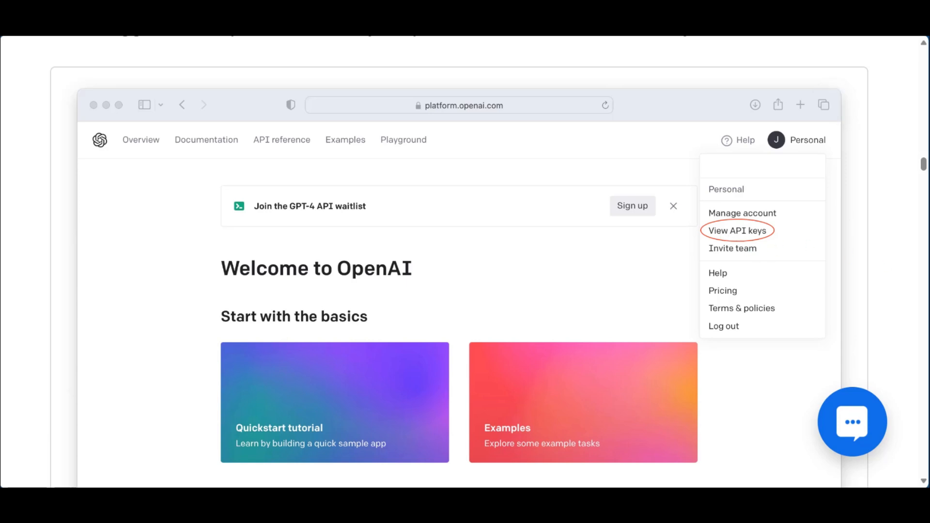
- Read the blog's step 2 on starting a Social Intents free trial and adding the OpenAI key
left_click(737, 230)
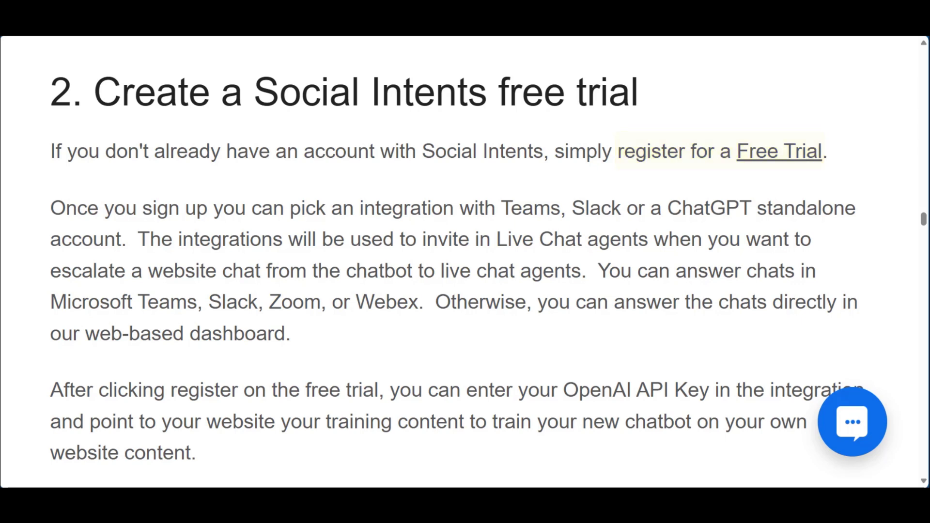
left_click_drag(285, 208, 754, 208)
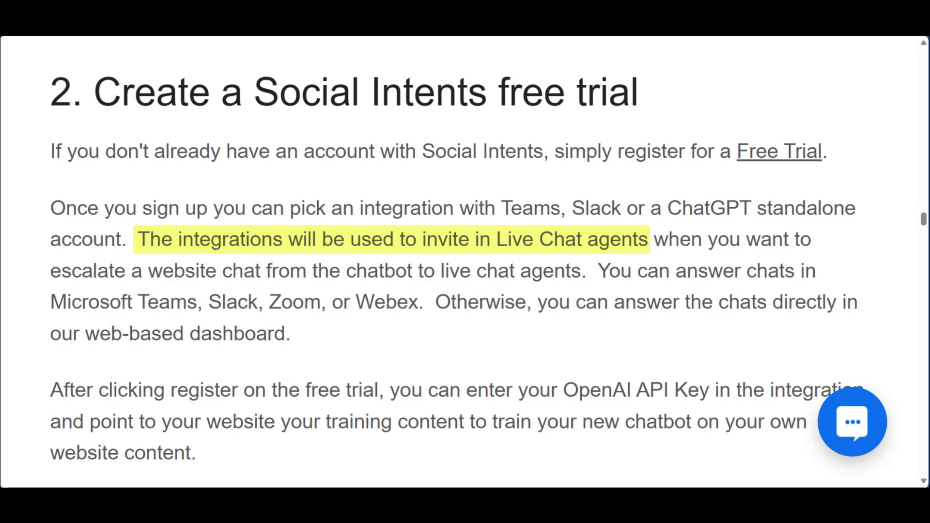
scroll("down", 3)
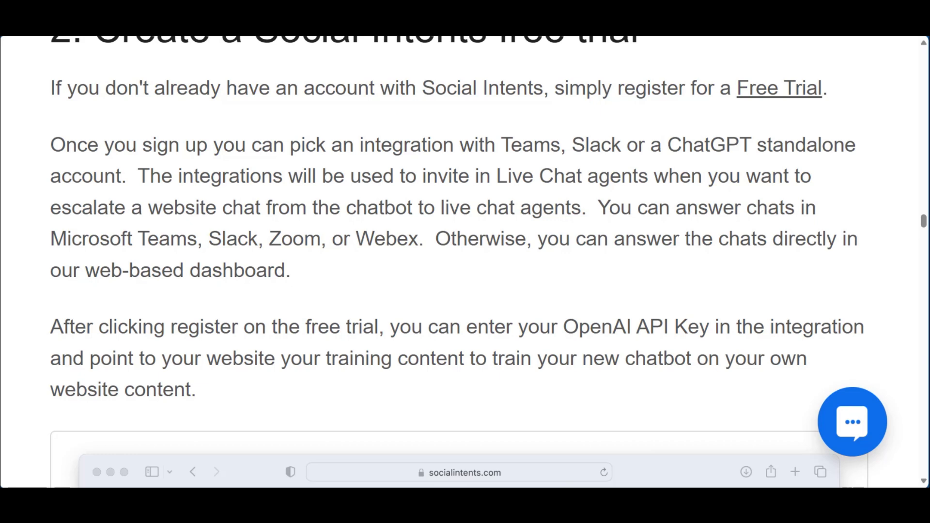
left_click_drag(468, 327, 714, 327)
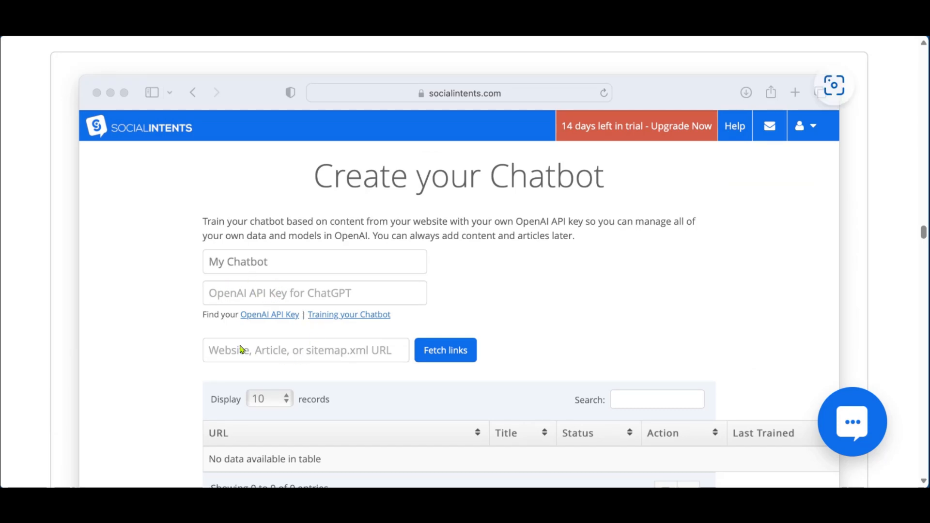
mouse_move(274, 341)
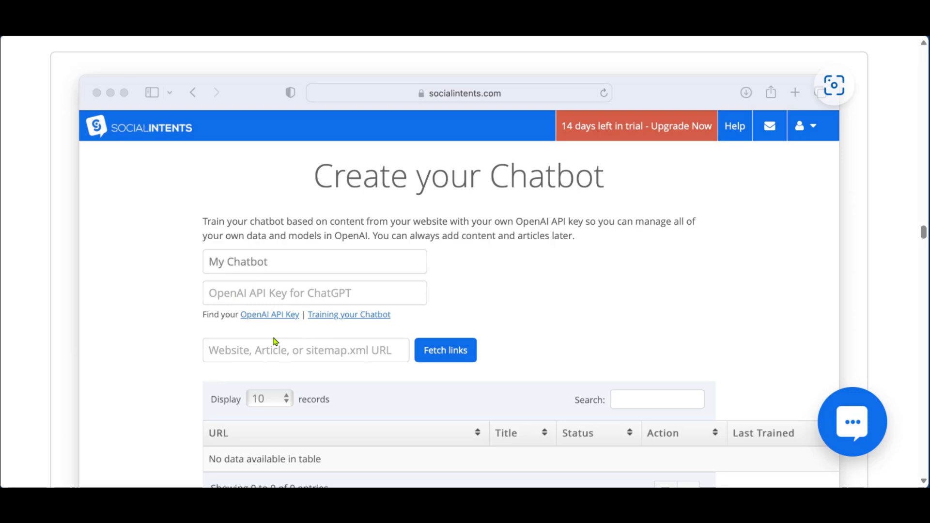
mouse_move(384, 360)
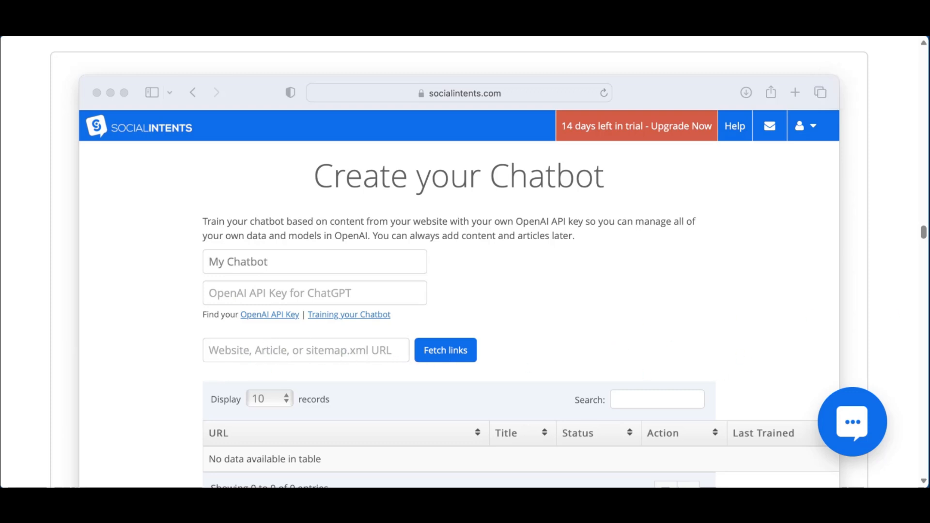
- Scroll past the Create your Chatbot screenshot to the Apps page with Install Code circled
scroll("down", 3)
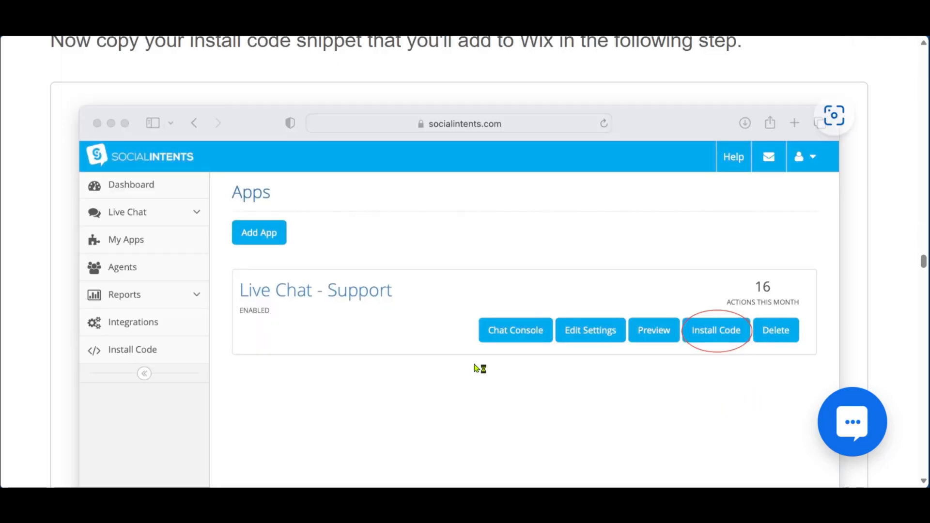
mouse_move(727, 336)
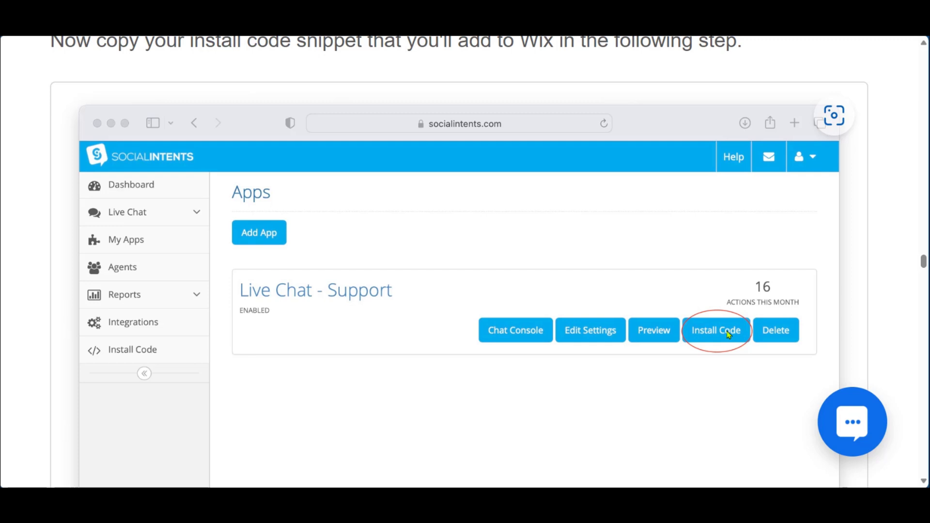
- Show the Install app on your website dialog with the chat script tag
left_click(716, 331)
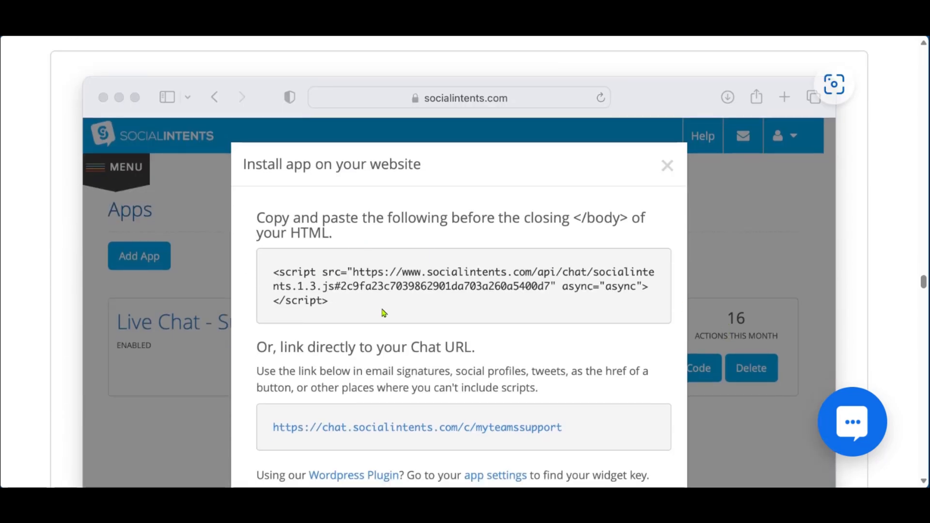
scroll("down", 3)
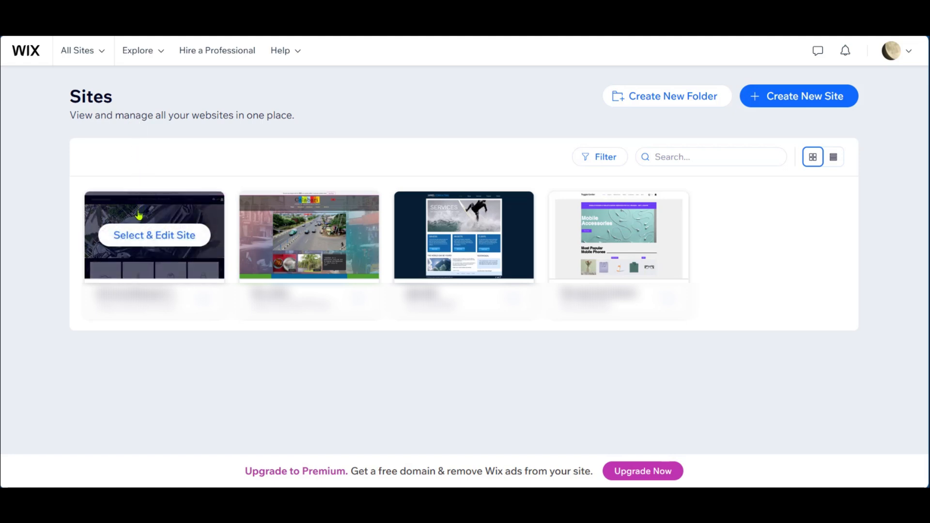
mouse_move(155, 267)
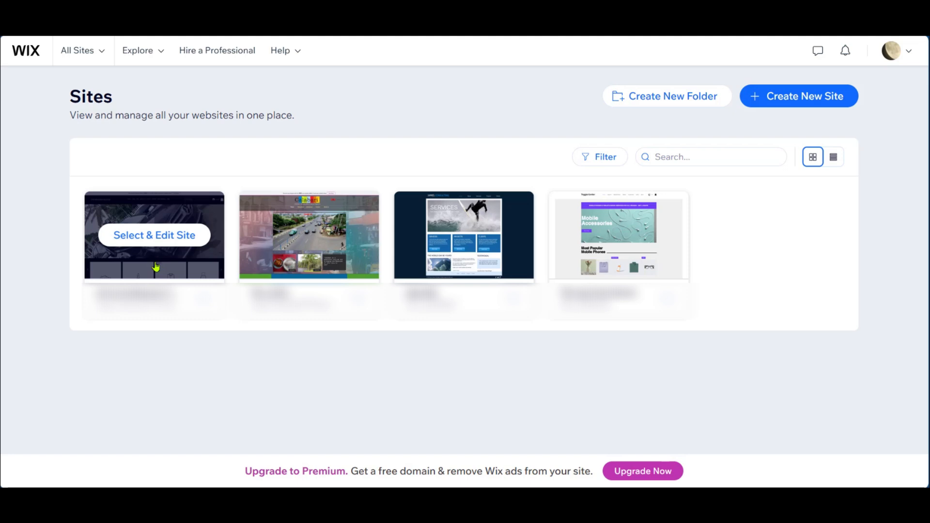
- Select & Edit the first site card on the Wix Sites page
left_click(153, 235)
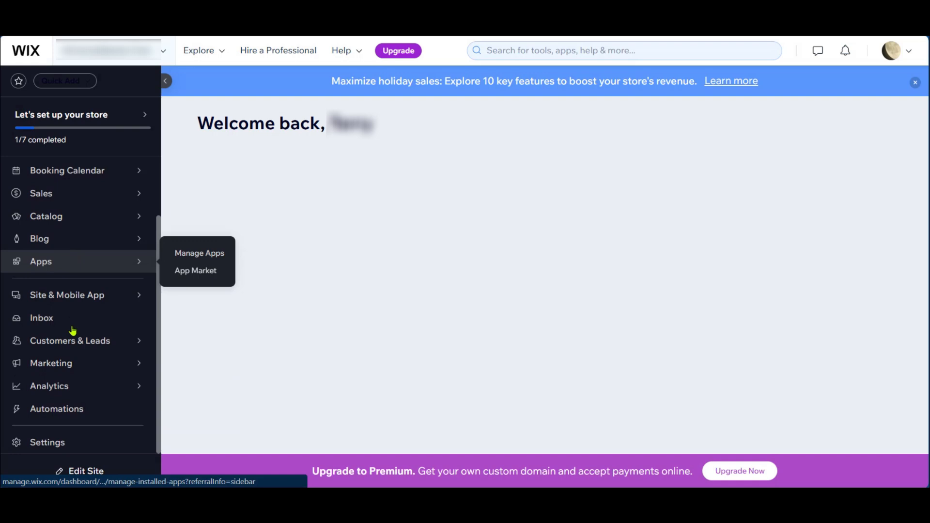
mouse_move(48, 442)
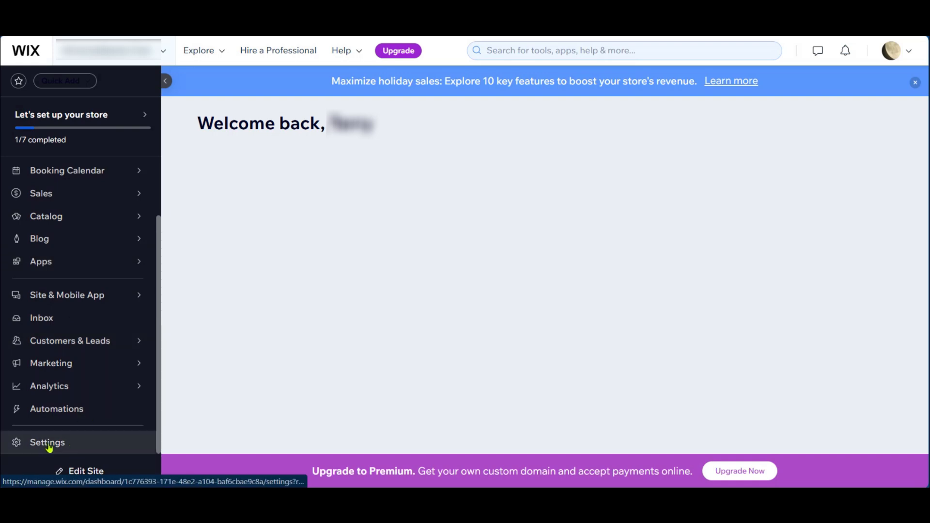
- Open Custom code under Advanced in the site's dashboard Settings
left_click(47, 442)
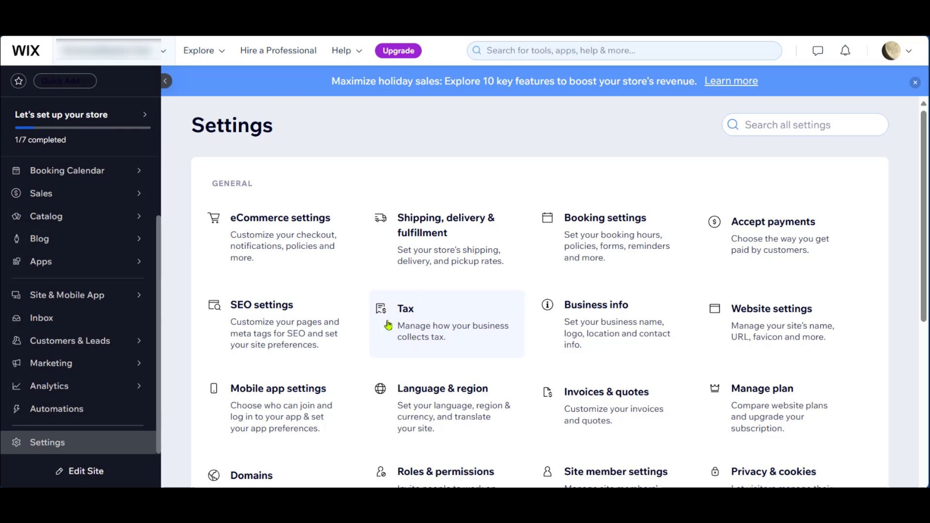
scroll("down", 3)
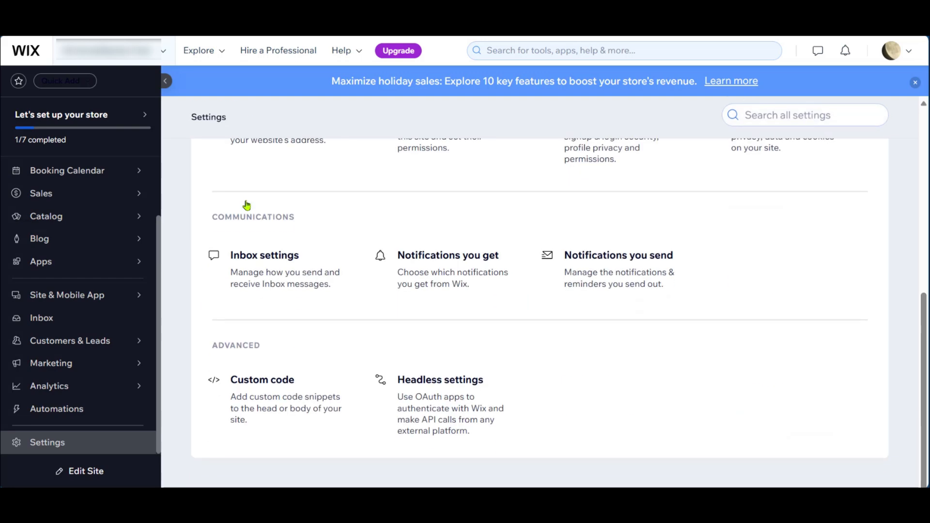
mouse_move(231, 356)
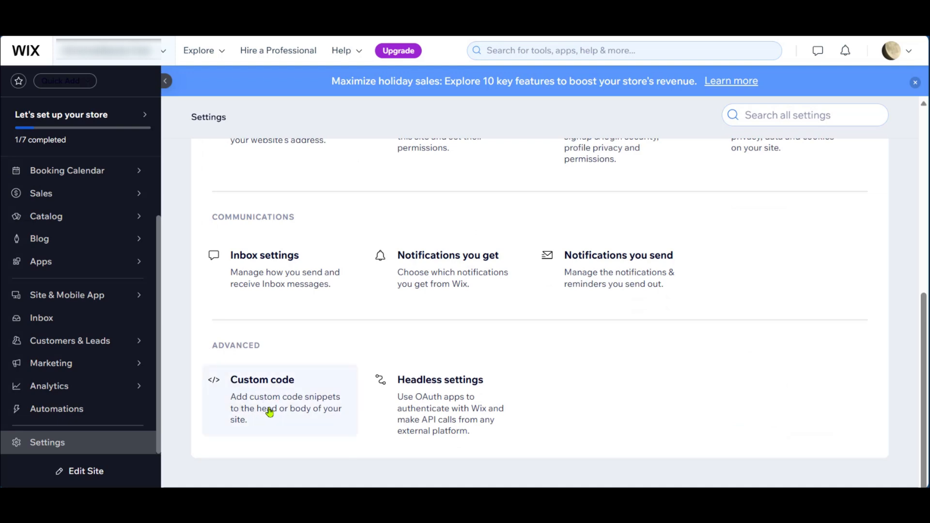
left_click(262, 380)
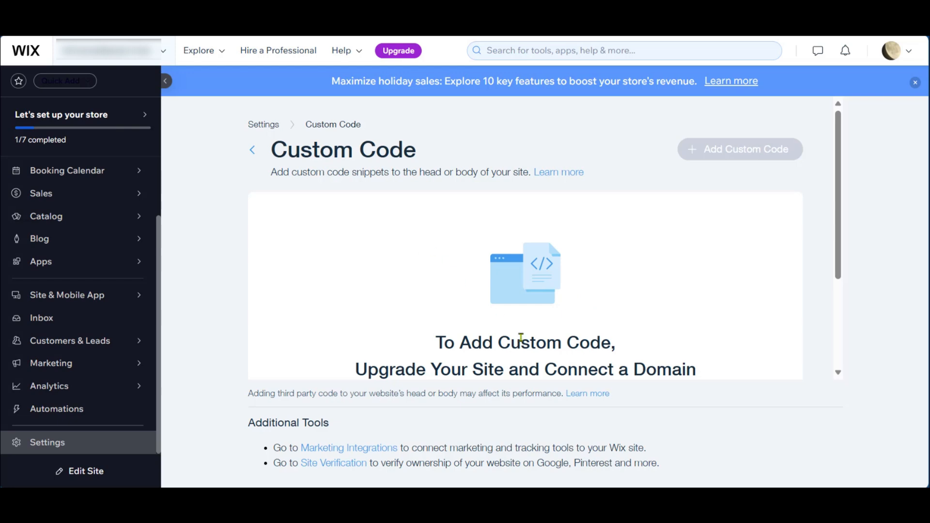
mouse_move(488, 289)
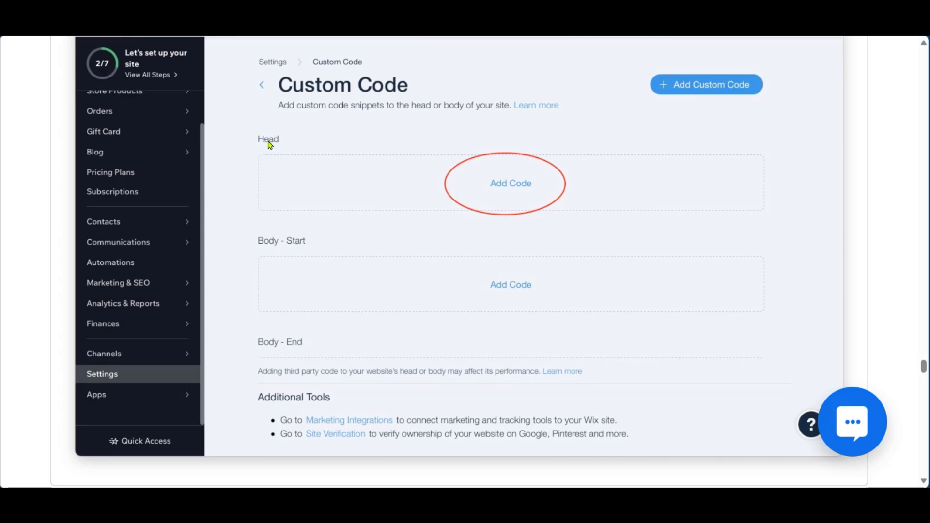
mouse_move(301, 345)
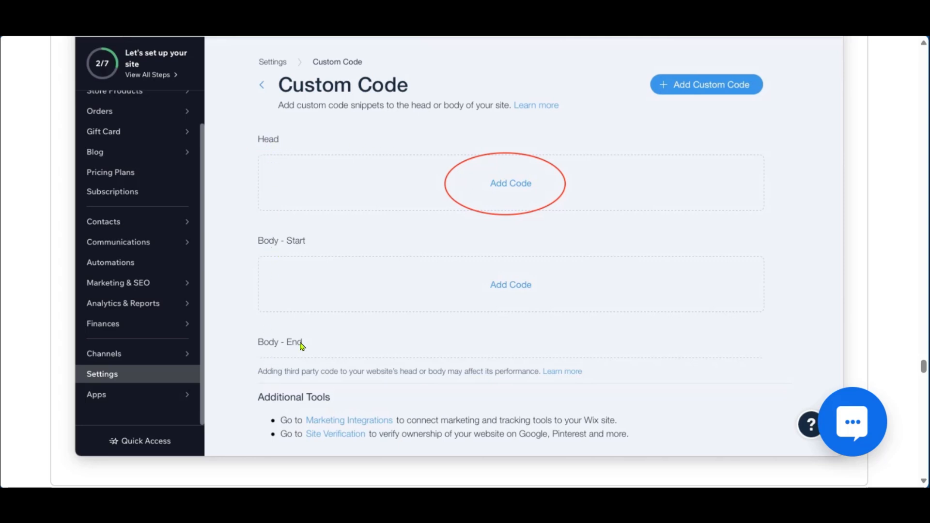